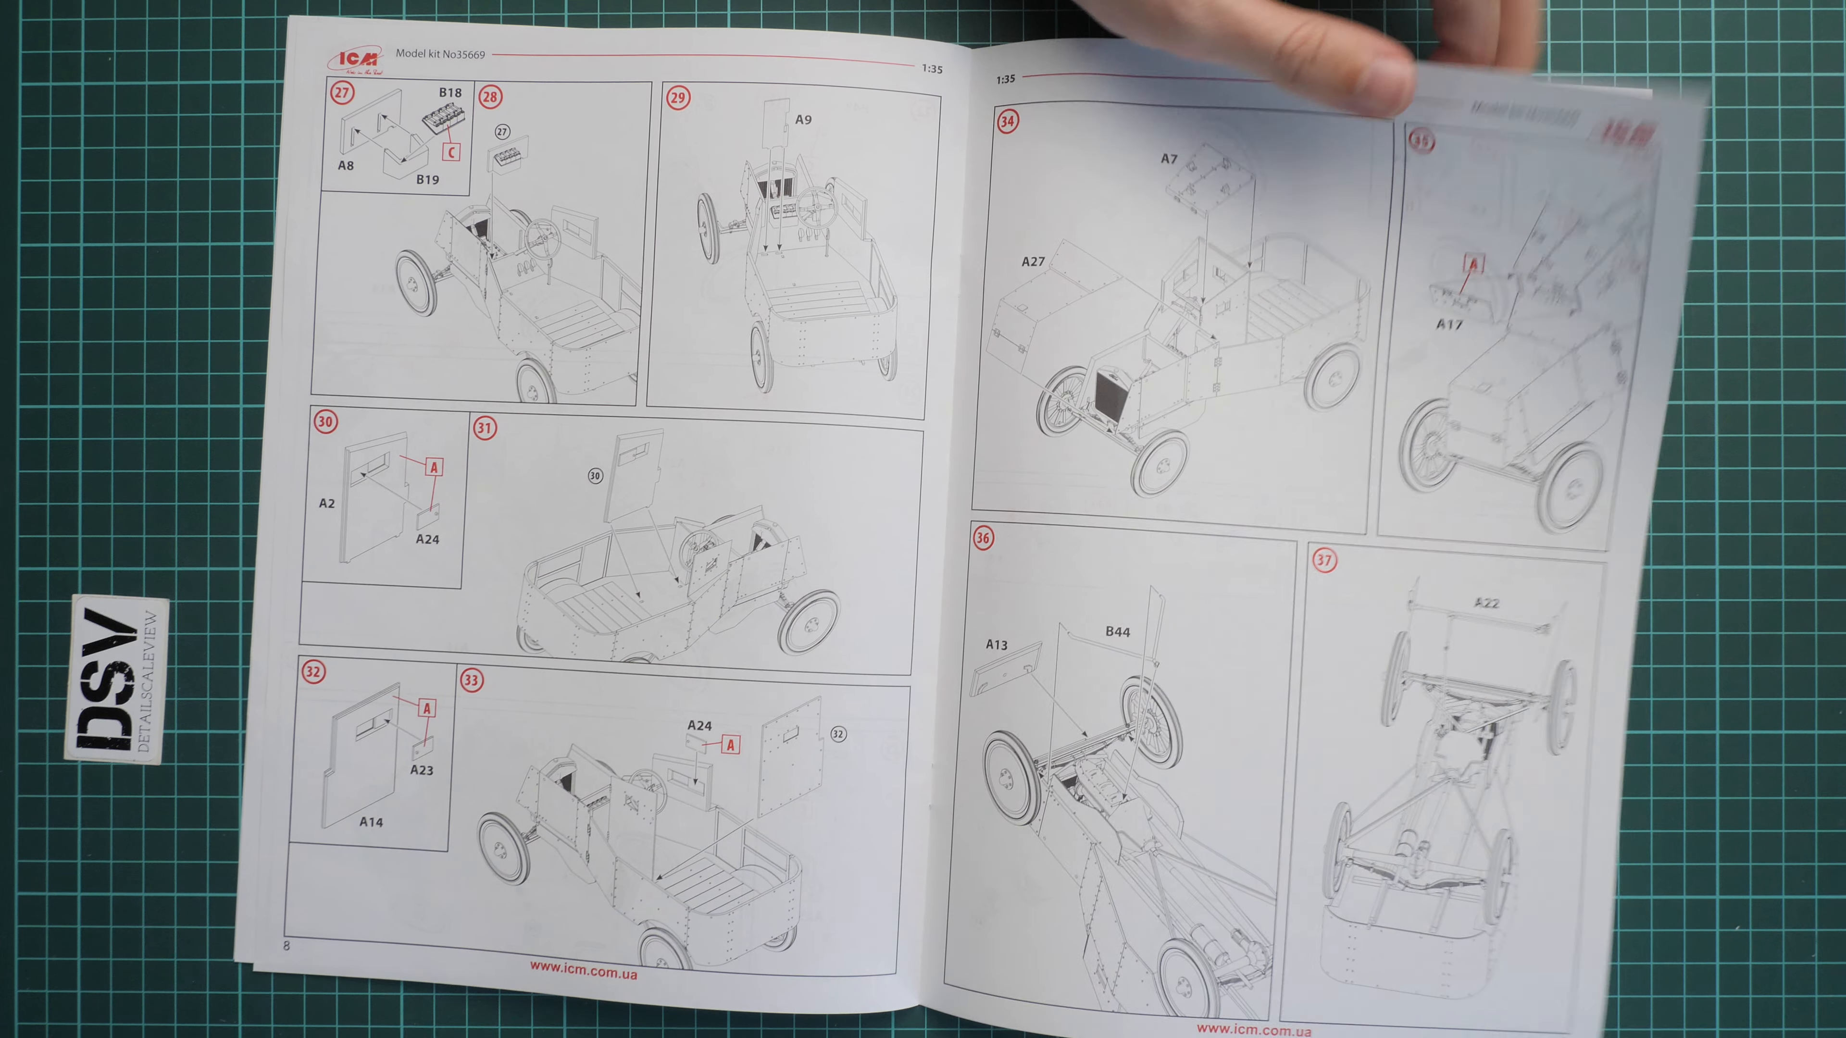
{"action": "mouse_move", "coordinate": [1237, 106]}
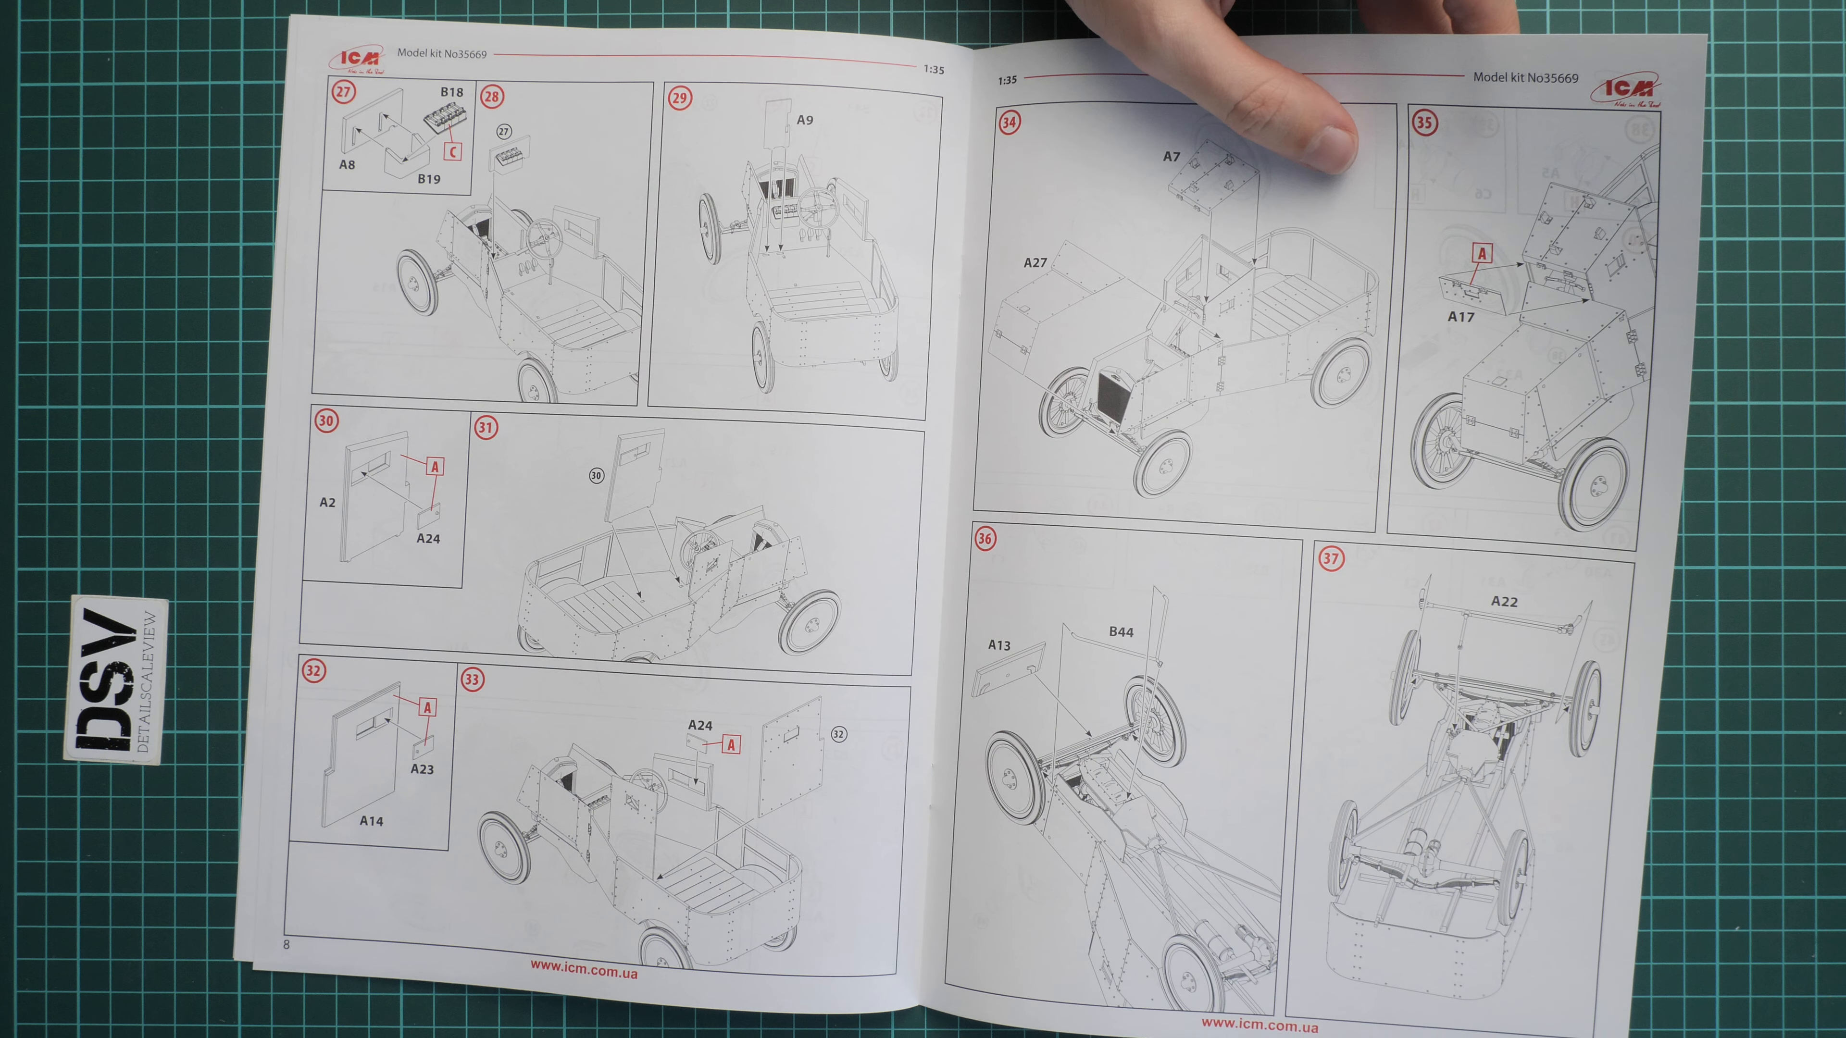